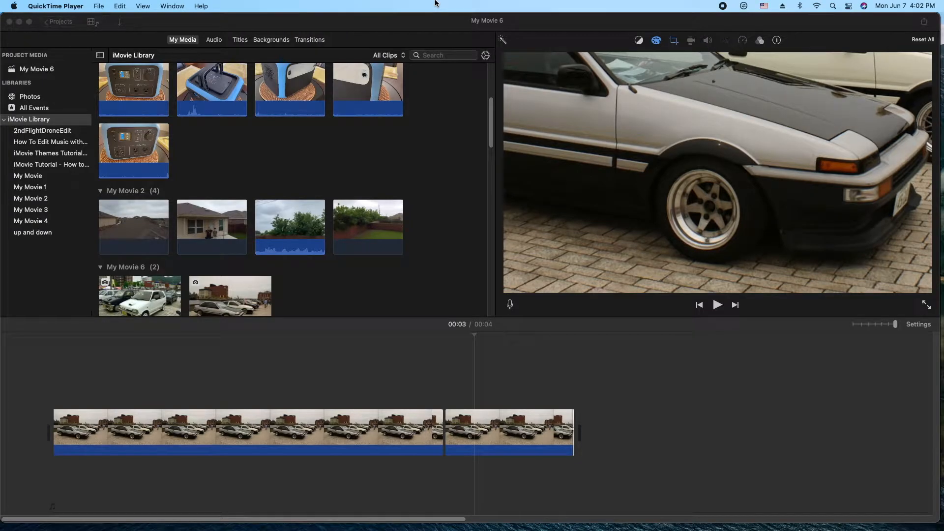
pyautogui.moveTo(33, 191)
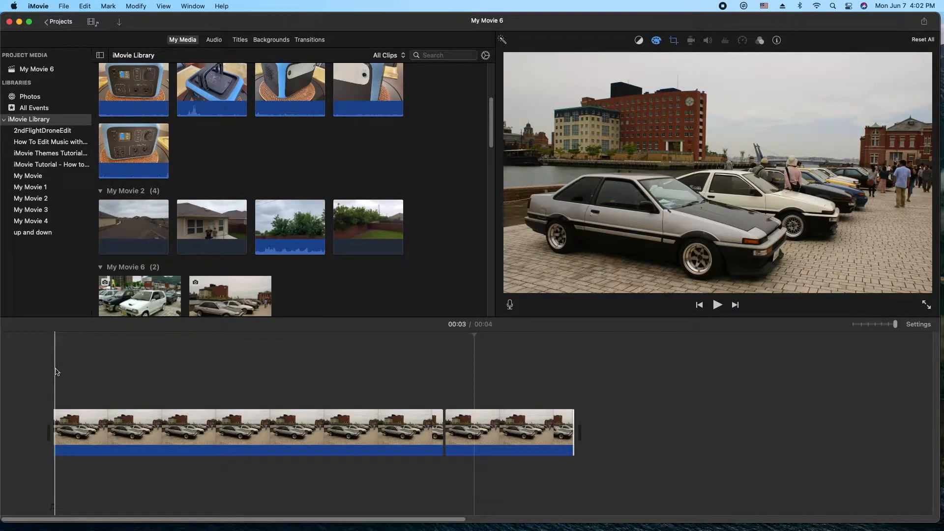
# Step: Select both earlier photo clips in the My Movie 6 timeline and delete them
pyautogui.click(717, 304)
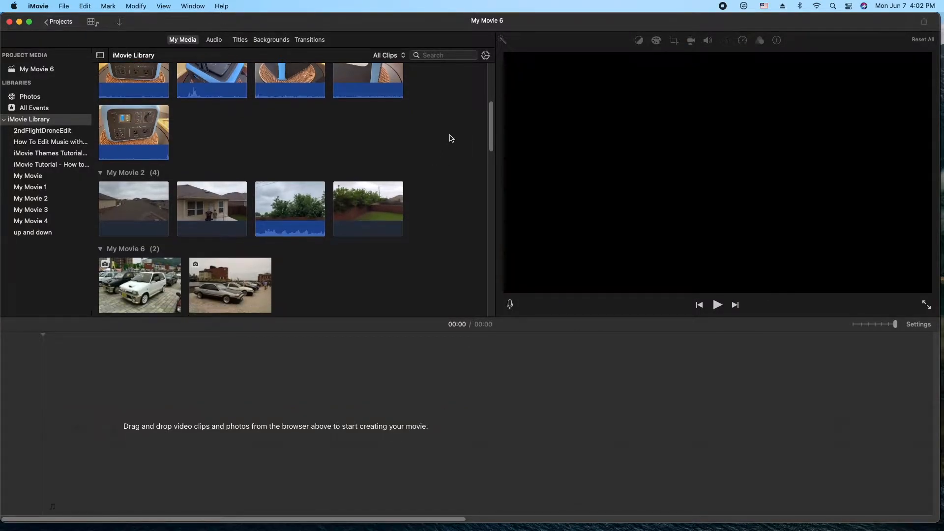
# Step: Drag the silver car photo into the empty timeline as the first clip
pyautogui.click(230, 284)
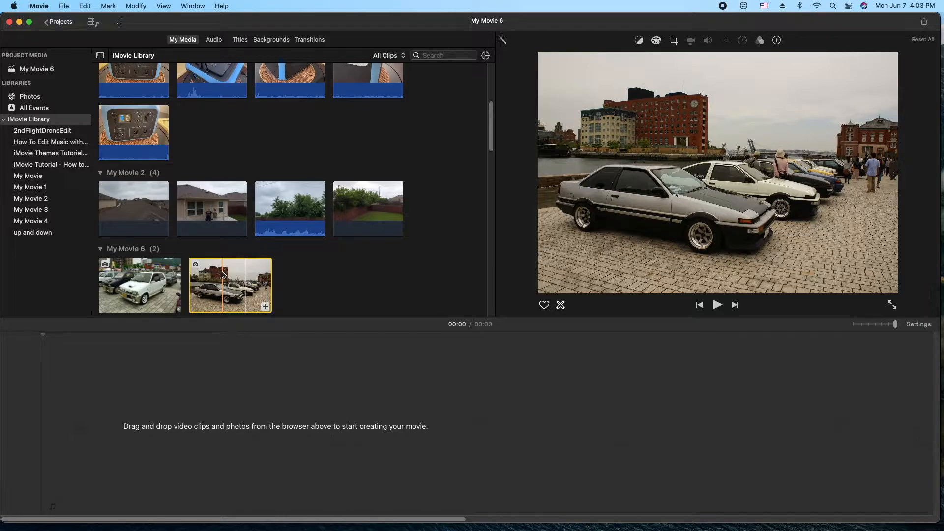
pyautogui.moveTo(229, 285); pyautogui.dragTo(242, 335)
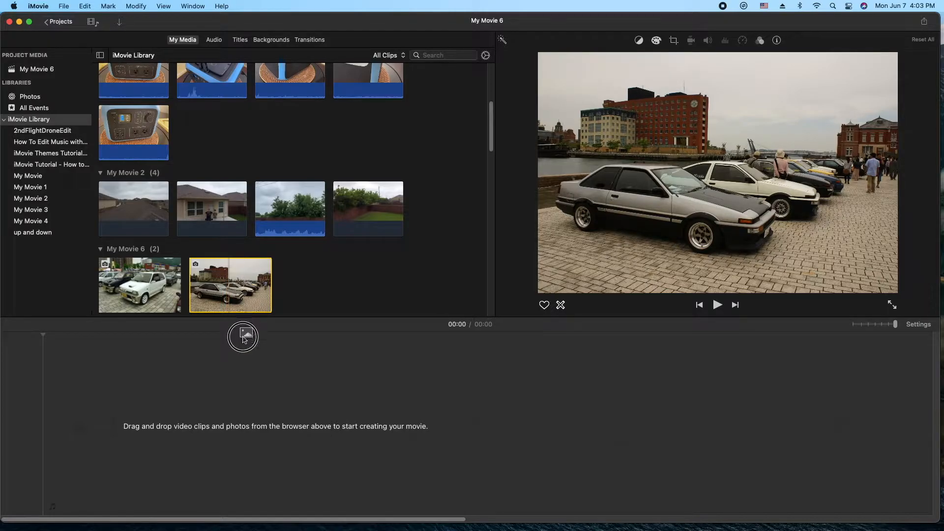
pyautogui.moveTo(230, 284); pyautogui.dragTo(241, 431)
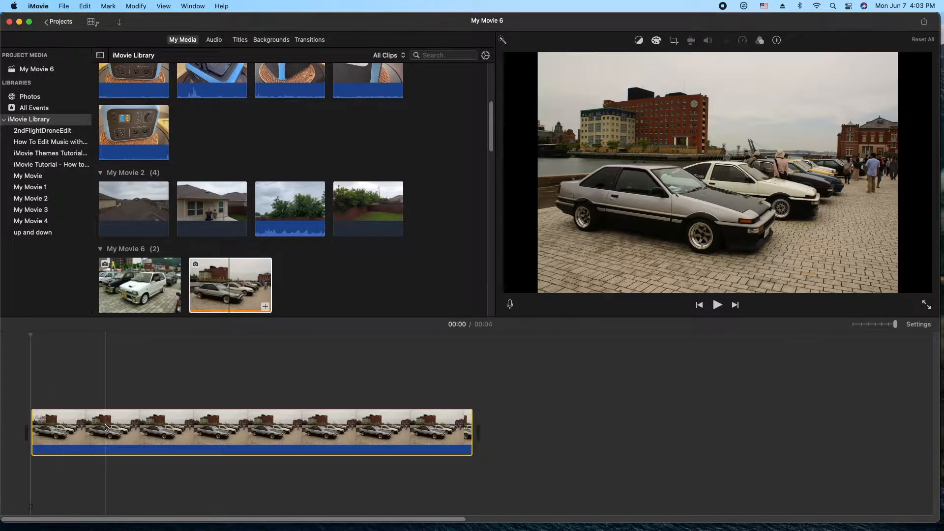
pyautogui.click(223, 432)
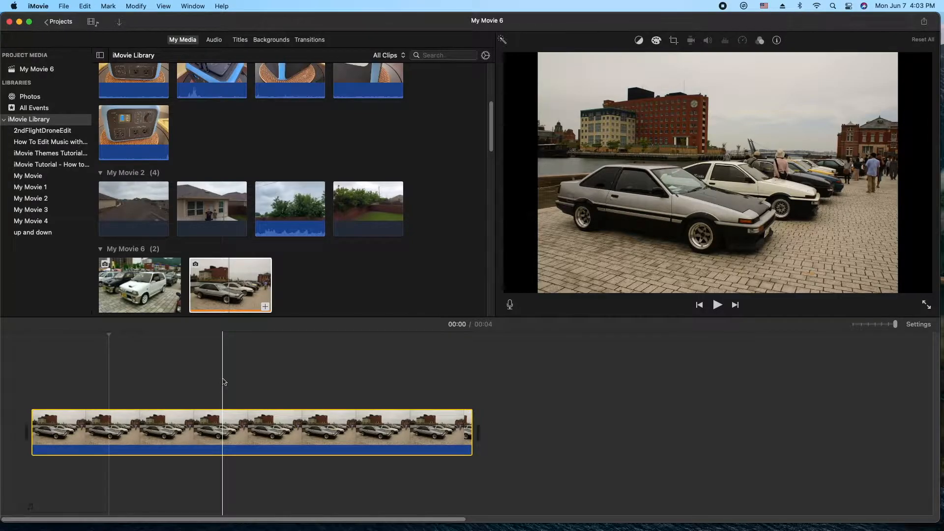
pyautogui.click(37, 6)
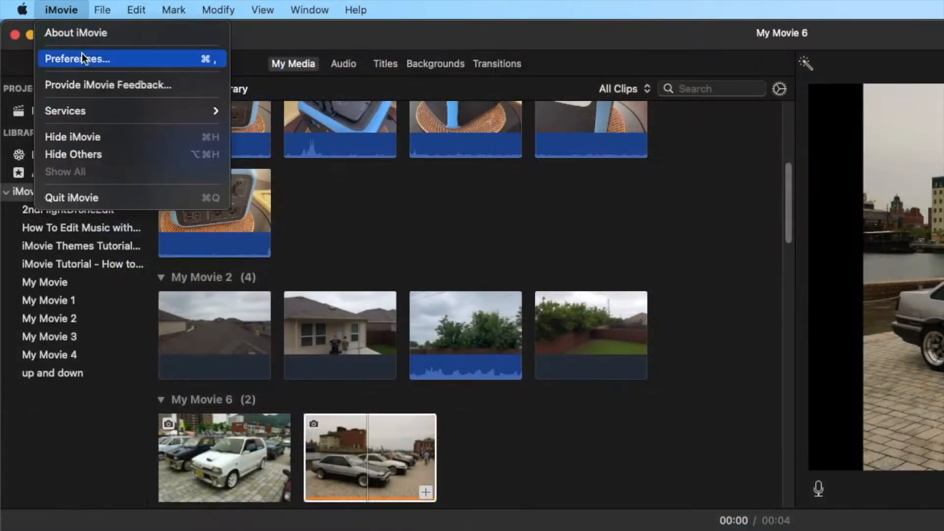
pyautogui.click(77, 59)
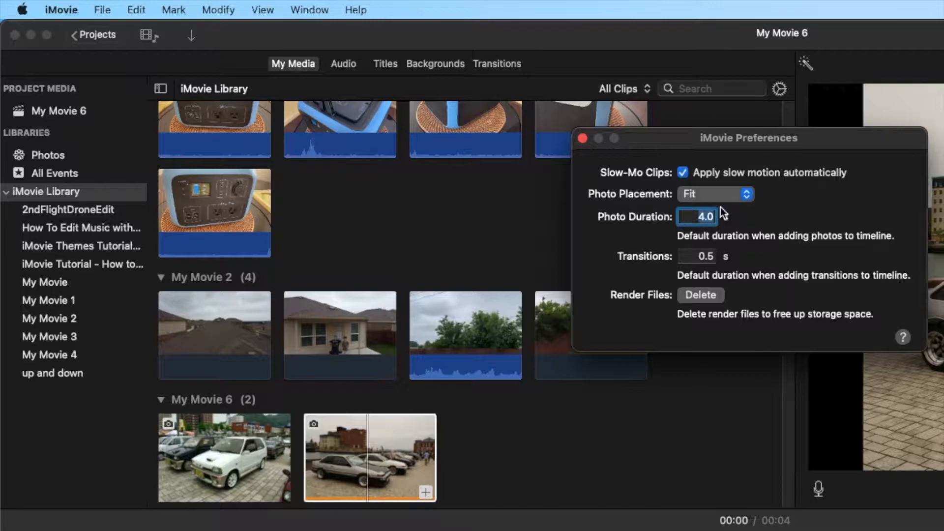
pyautogui.click(713, 194)
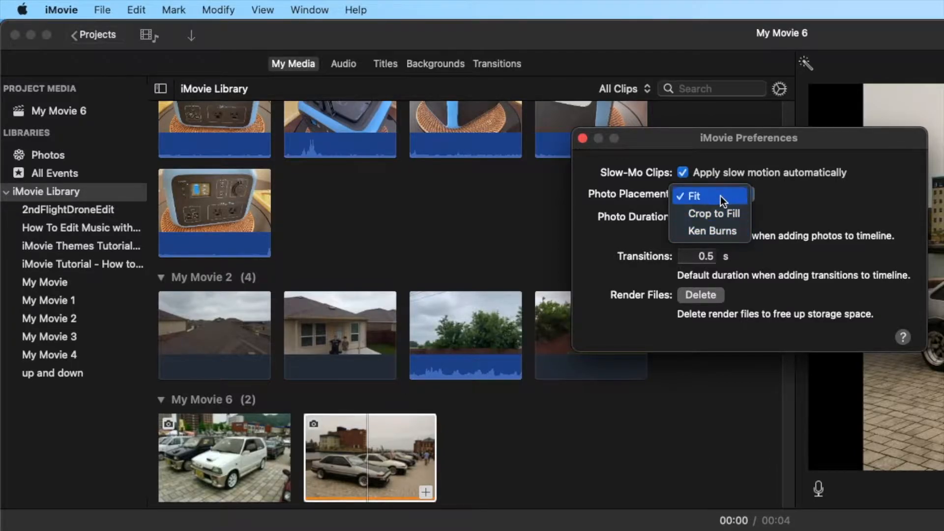
pyautogui.click(708, 194)
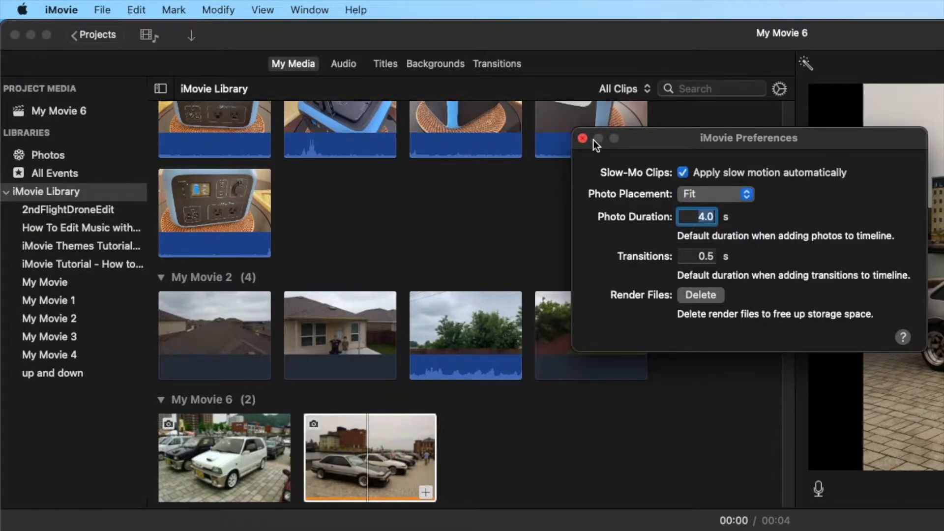
pyautogui.click(581, 138)
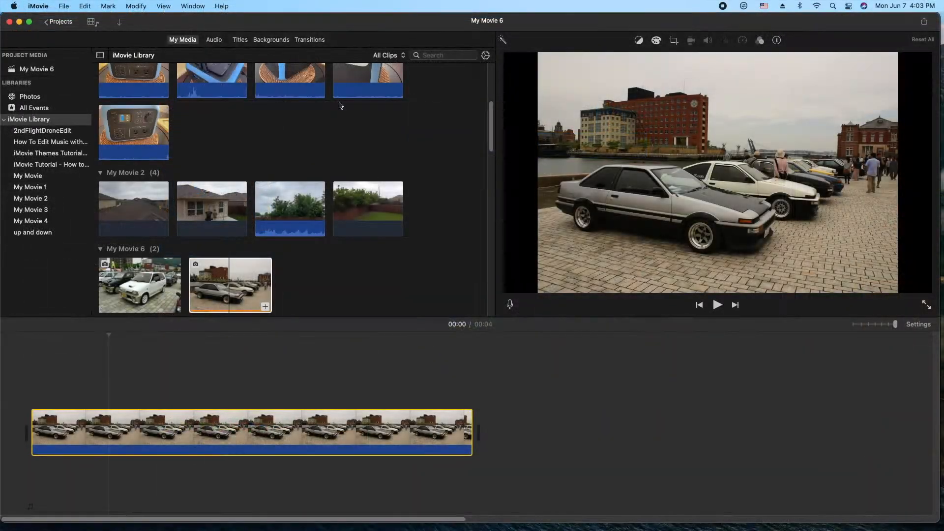
# Step: Apply Crop to Fill to the car photo, reshaping the crop area around the cars
pyautogui.click(178, 432)
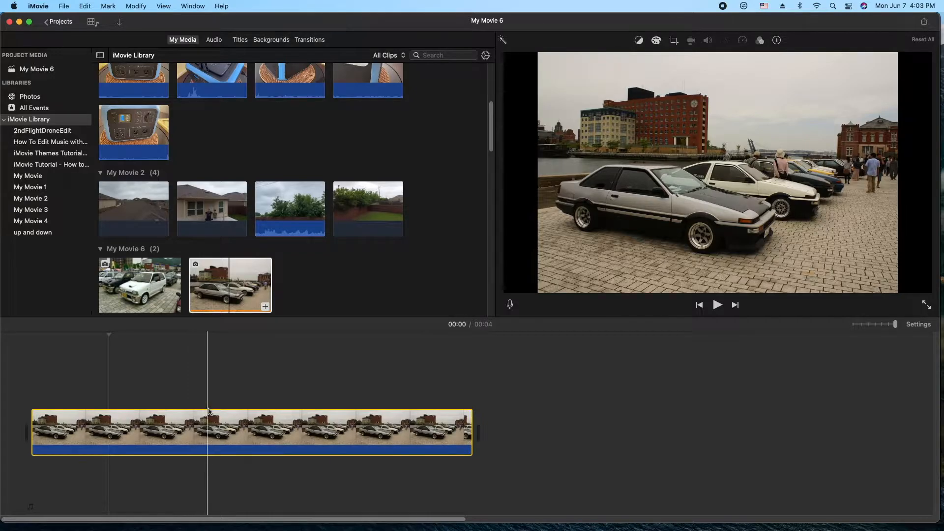
pyautogui.click(264, 411)
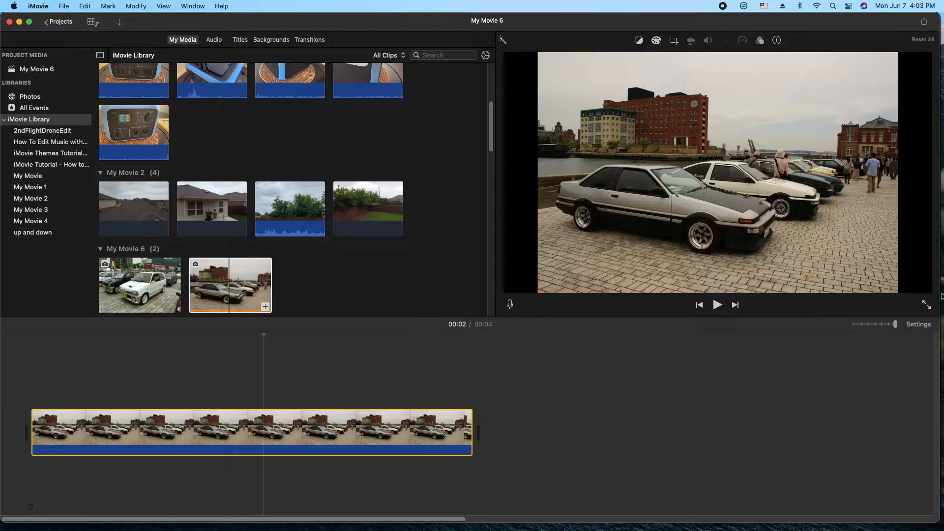
pyautogui.click(672, 39)
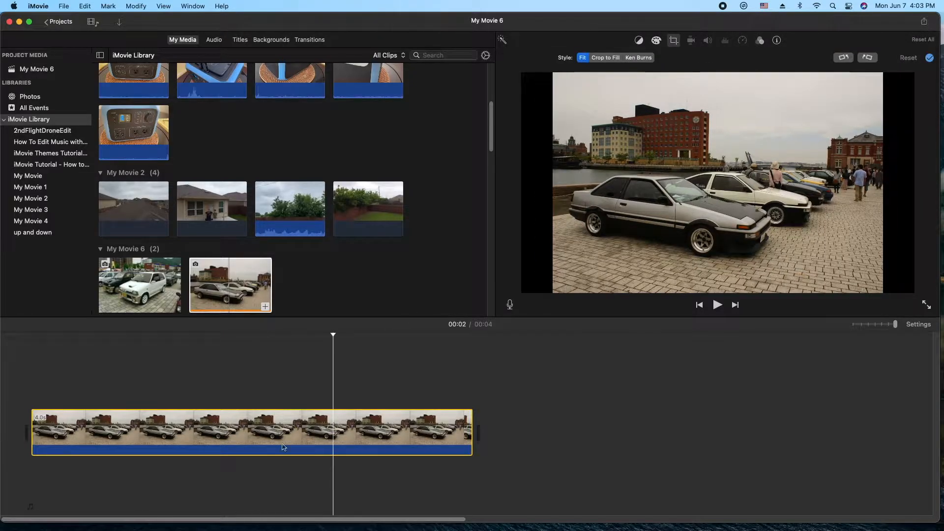
pyautogui.click(673, 41)
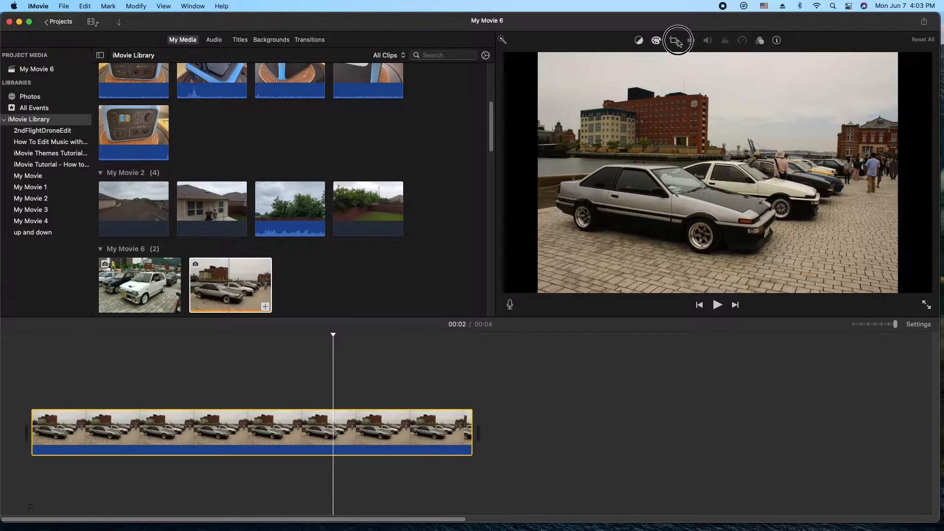
pyautogui.click(676, 40)
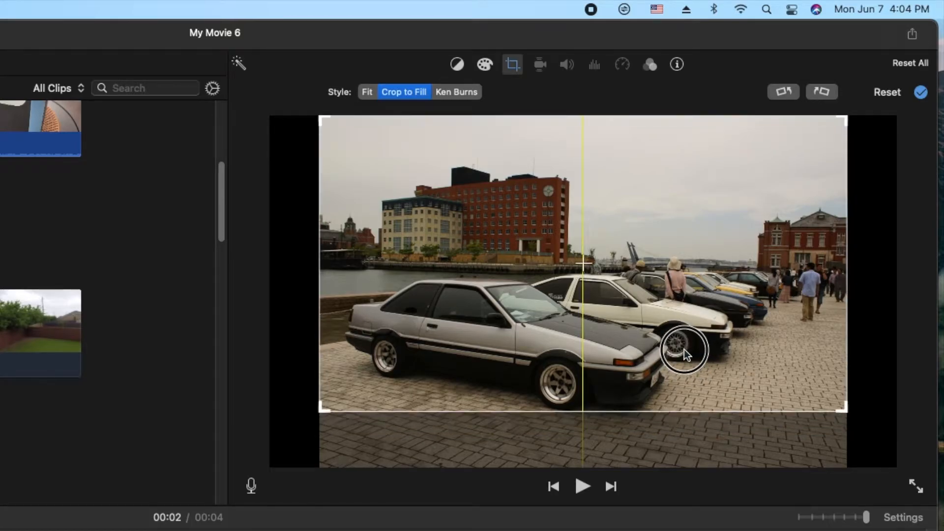
pyautogui.moveTo(683, 352); pyautogui.dragTo(683, 367)
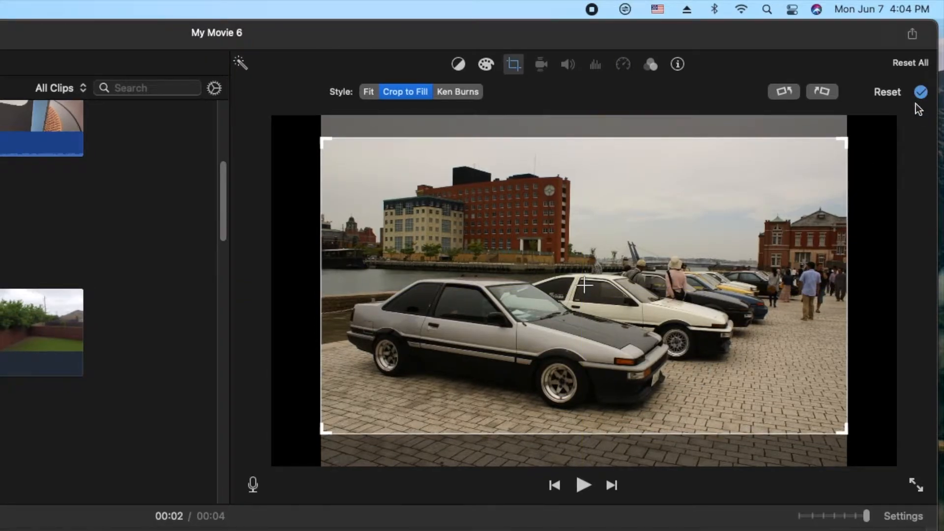
pyautogui.click(920, 92)
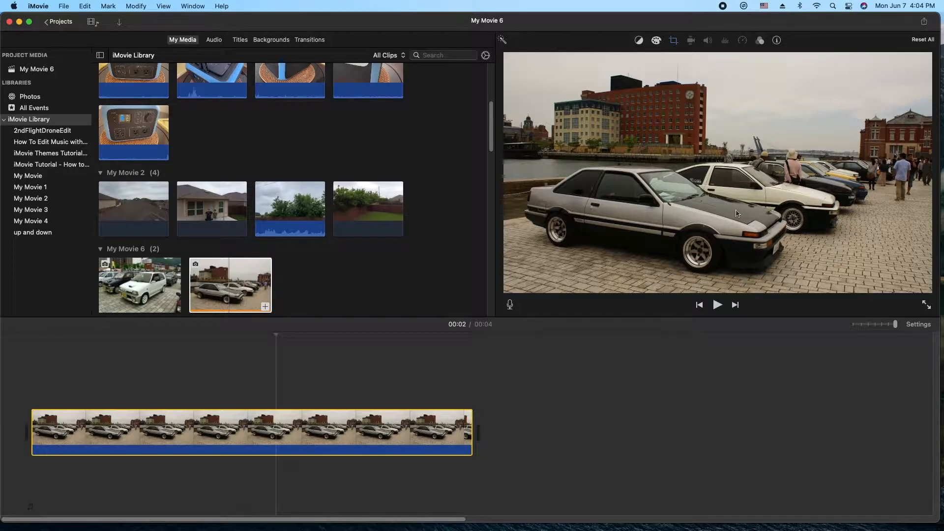
pyautogui.moveTo(727, 268)
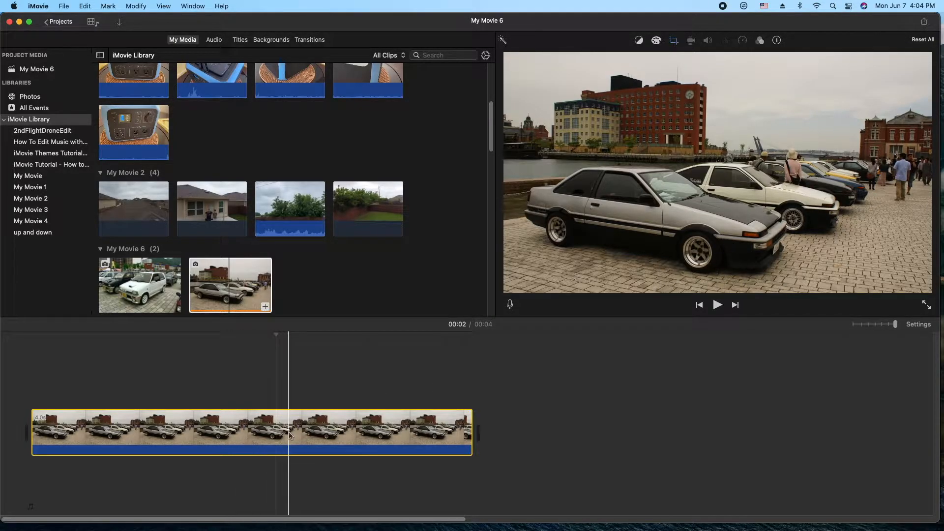
# Step: Add a Ken Burns zoom ending on a close-up of the silver car, then preview
pyautogui.click(292, 437)
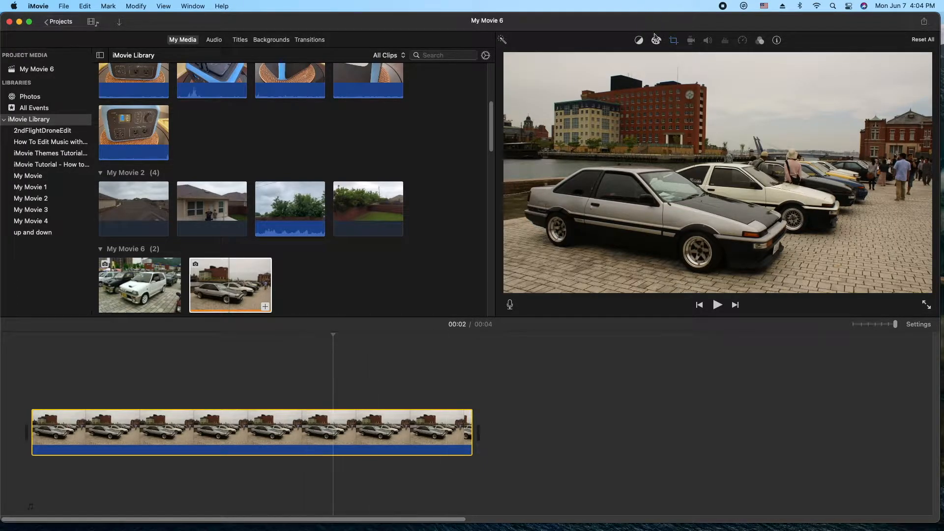
pyautogui.click(672, 41)
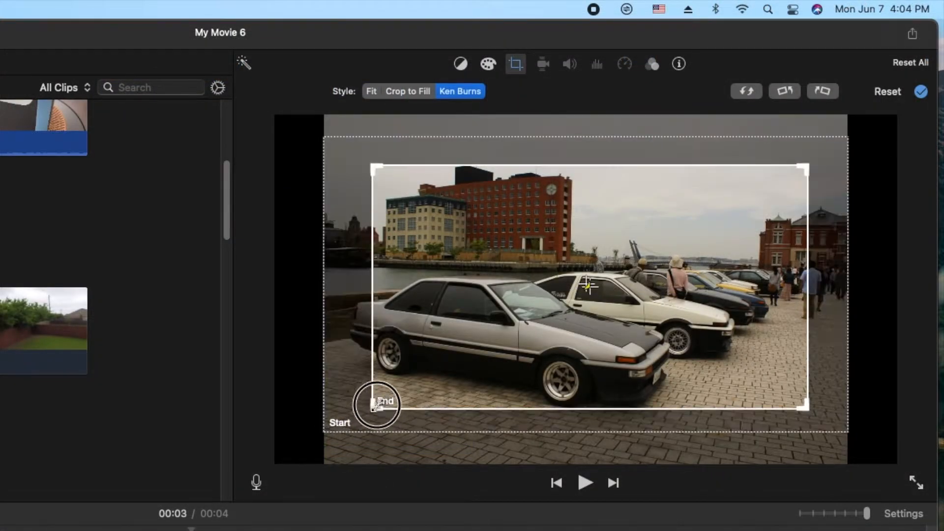
pyautogui.moveTo(376, 404); pyautogui.dragTo(707, 247)
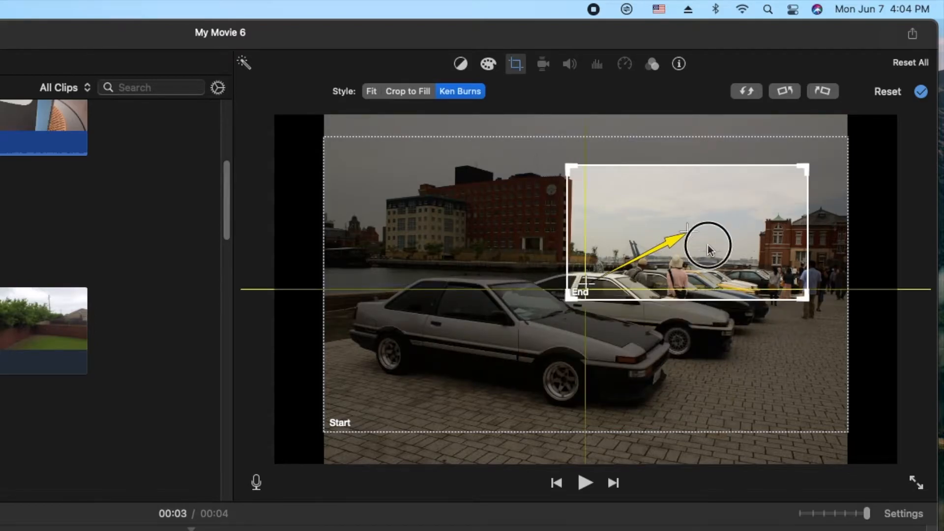
pyautogui.moveTo(707, 247); pyautogui.dragTo(581, 358)
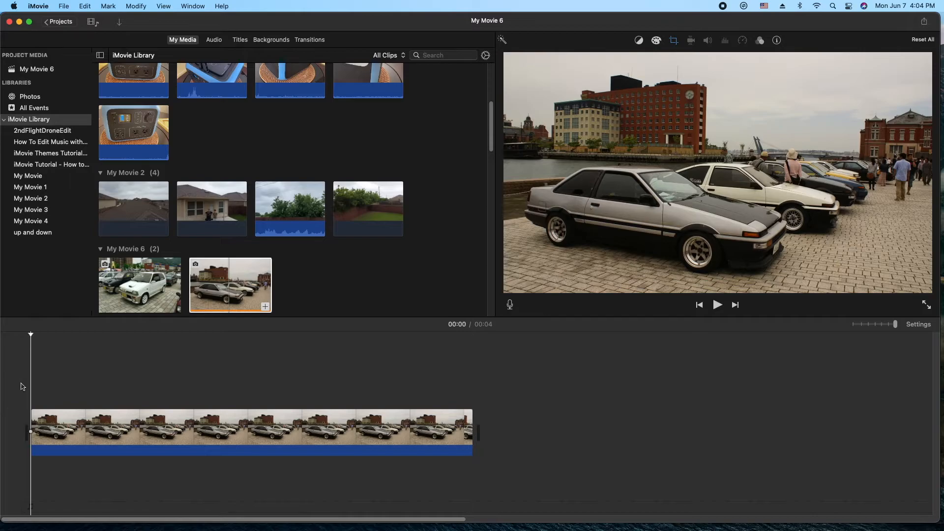
pyautogui.moveTo(17, 384)
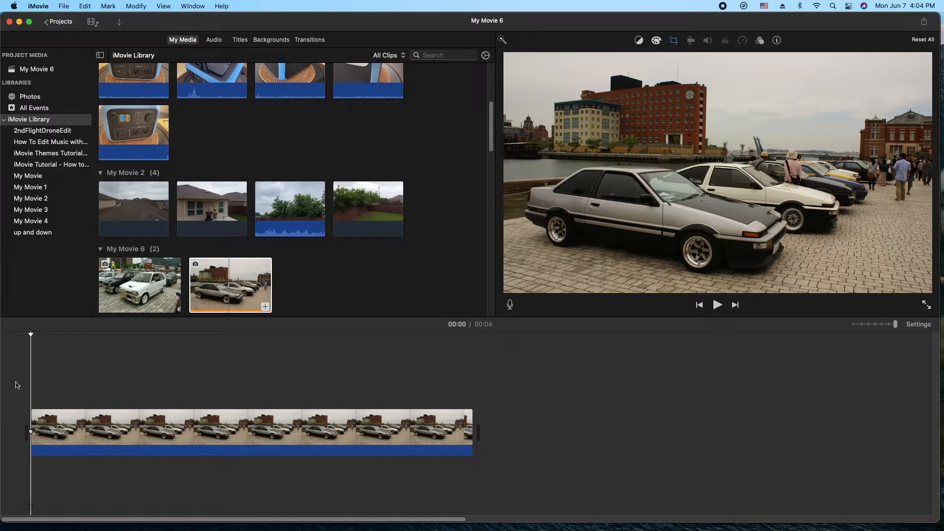
pyautogui.click(717, 305)
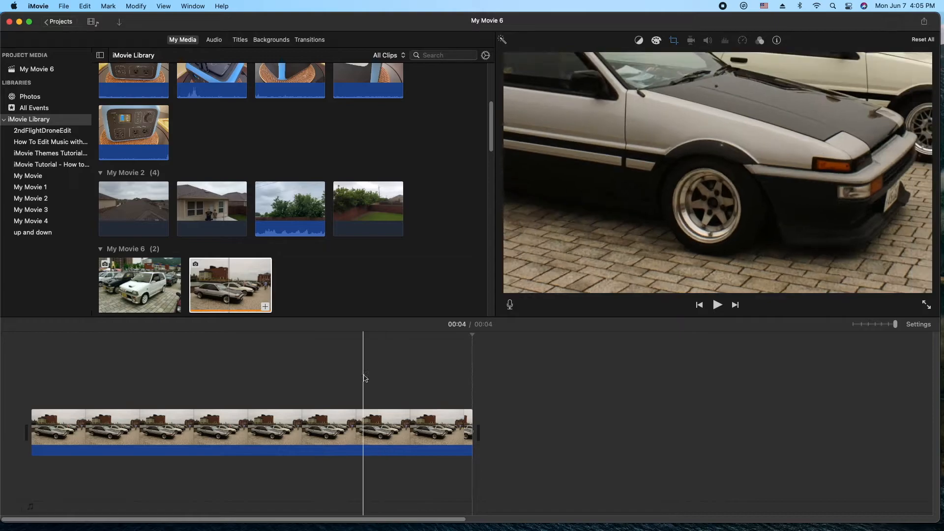
# Step: Split the car photo clip with Split Clip at the 00:02 playhead position
pyautogui.click(351, 431)
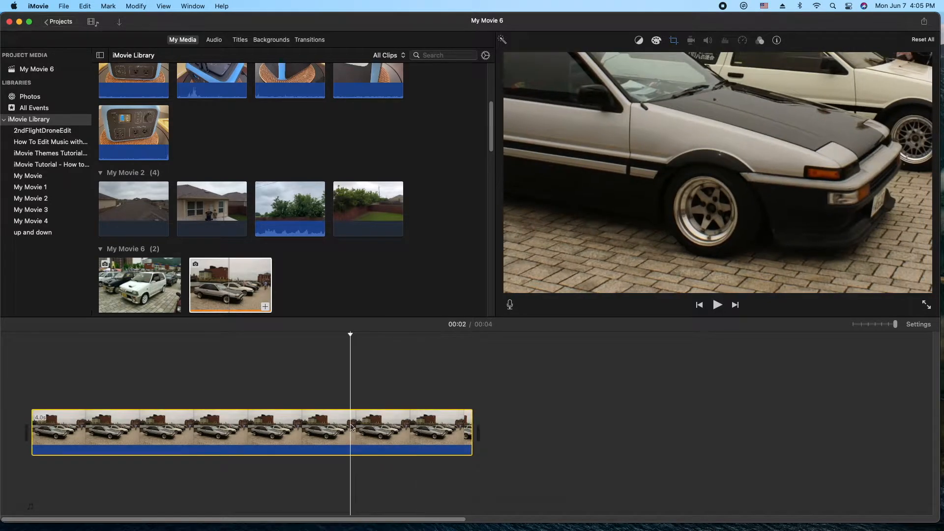
pyautogui.rightClick(350, 427)
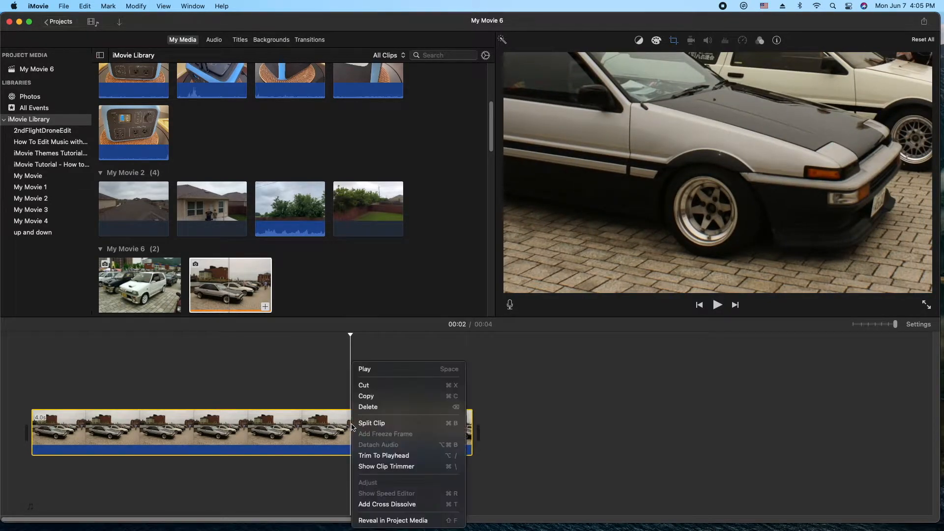
pyautogui.moveTo(372, 423)
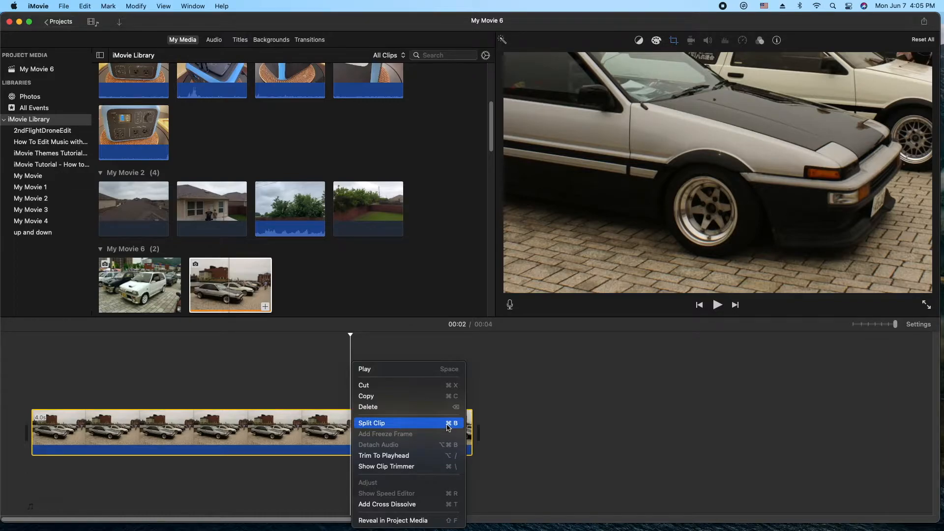
pyautogui.moveTo(397, 427)
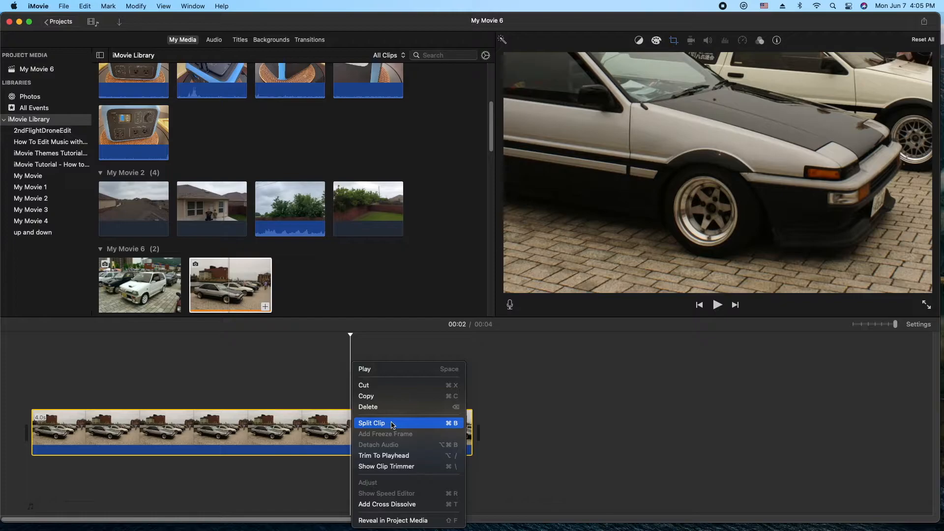
pyautogui.click(372, 422)
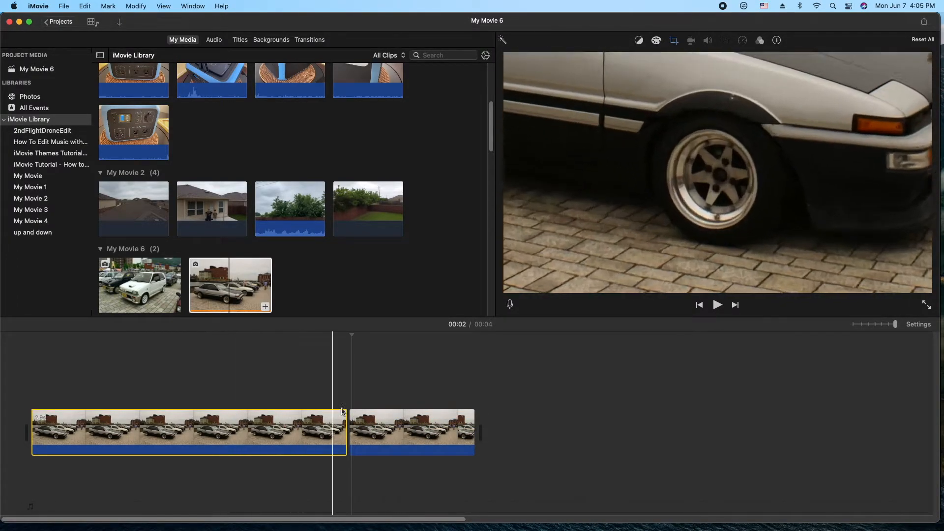
# Step: Swap the Ken Burns start and end areas on the second split clip
pyautogui.click(412, 431)
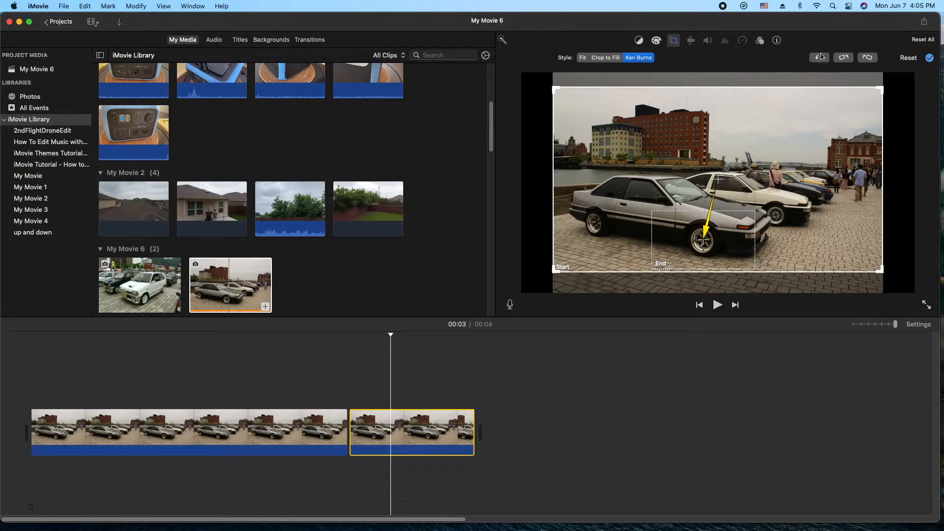
pyautogui.moveTo(818, 57)
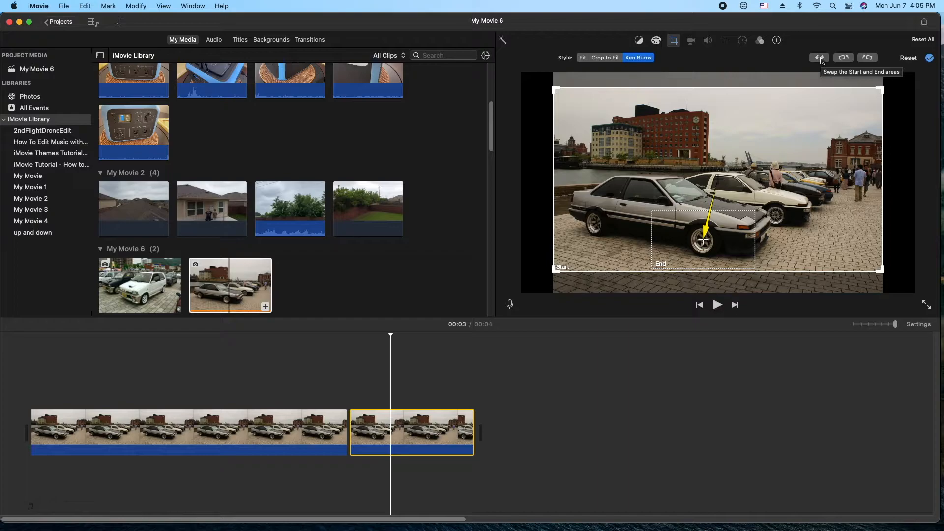
pyautogui.click(819, 58)
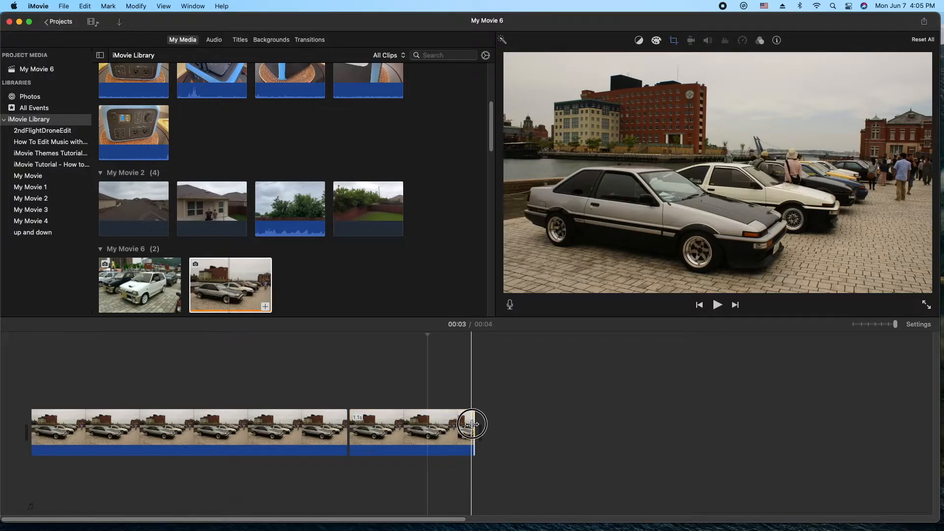
# Step: Retime the zoom-out second half by dragging its edge, previewing the zooms from the start
pyautogui.moveTo(472, 424); pyautogui.dragTo(584, 415)
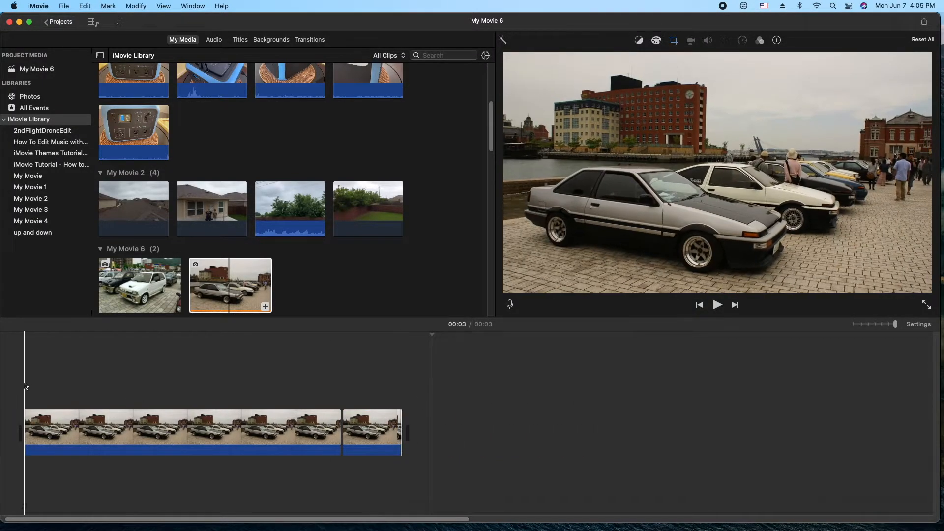
pyautogui.click(716, 305)
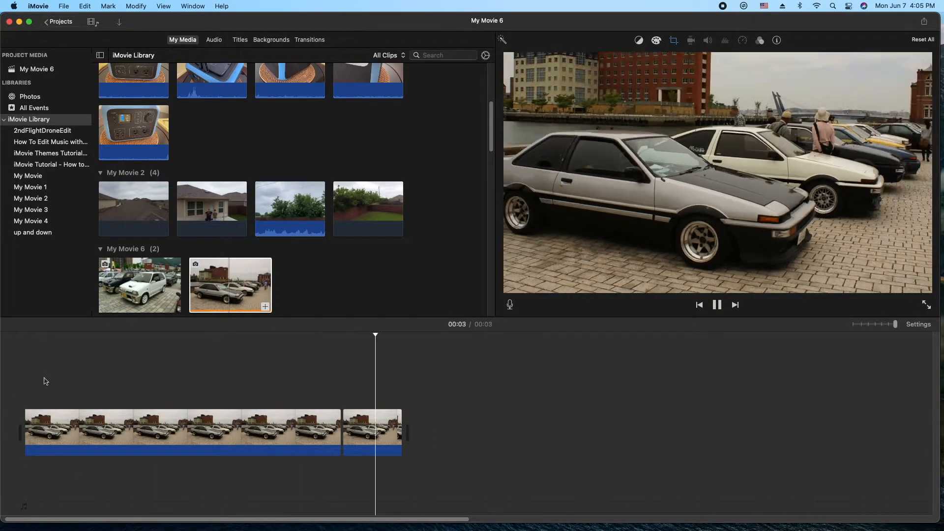
pyautogui.click(372, 431)
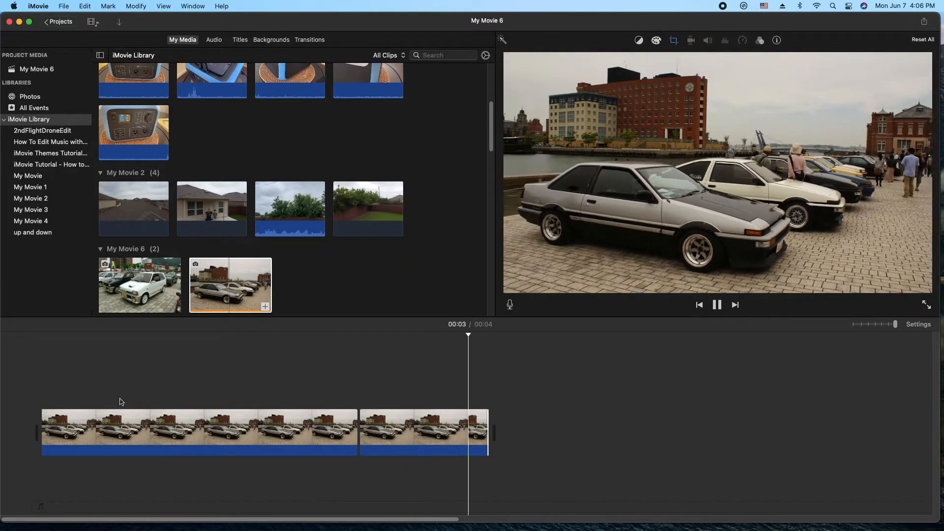
pyautogui.moveTo(487, 432); pyautogui.dragTo(810, 423)
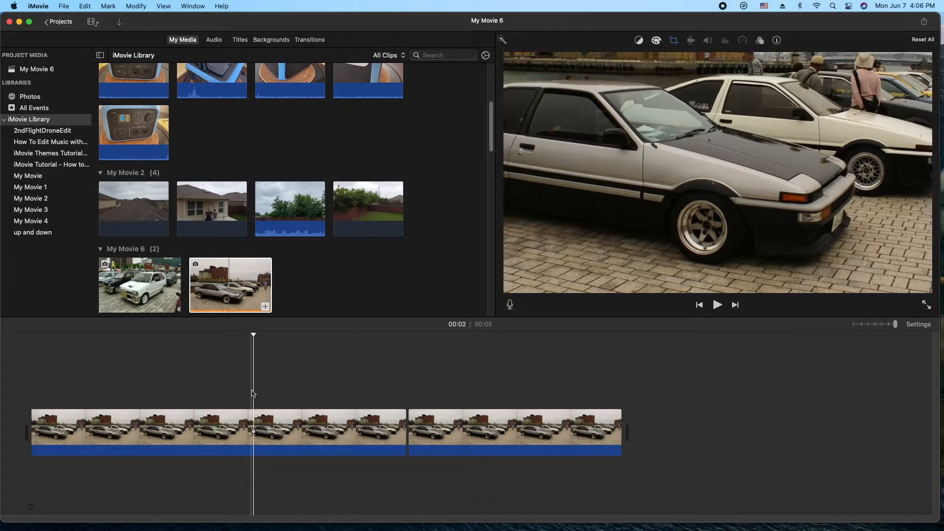
# Step: Shorten the zoom-in first half of the grey car photo and preview playback
pyautogui.click(181, 427)
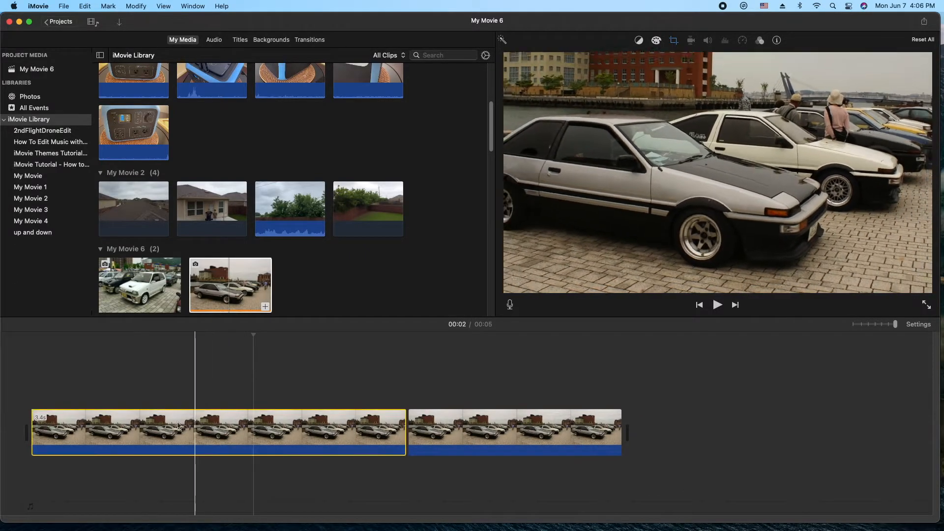
pyautogui.click(68, 421)
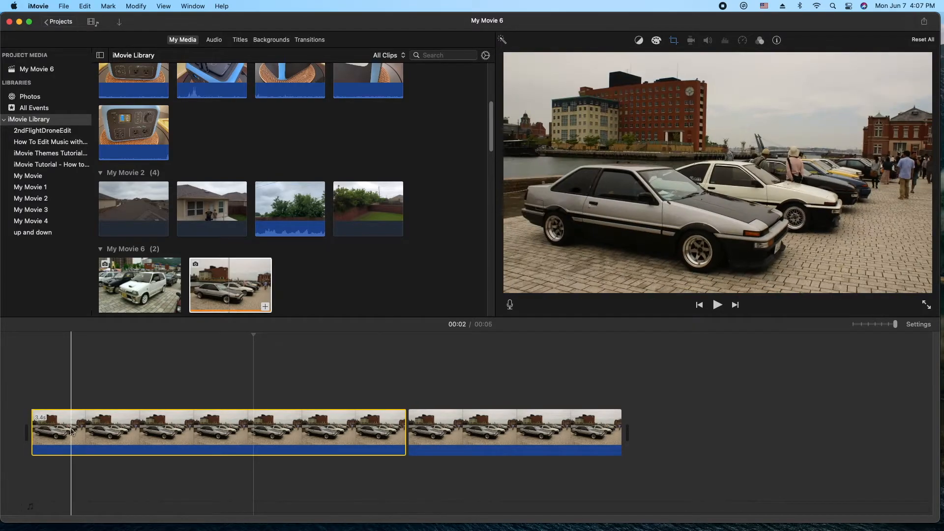
pyautogui.moveTo(403, 430); pyautogui.dragTo(346, 431)
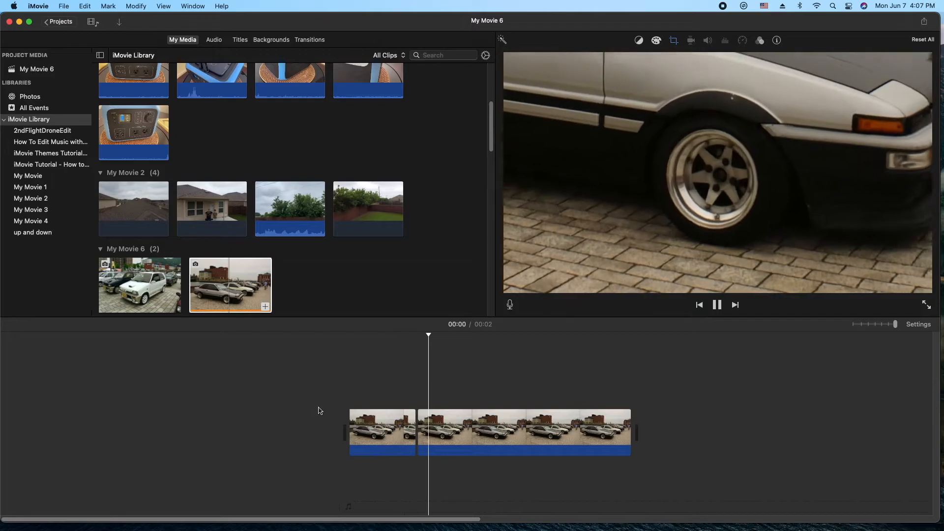
pyautogui.click(523, 431)
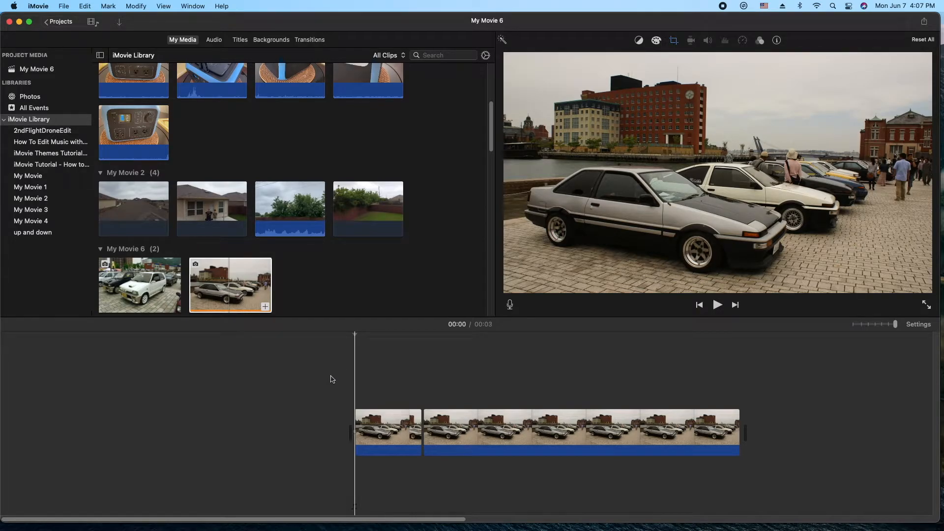
pyautogui.moveTo(346, 341)
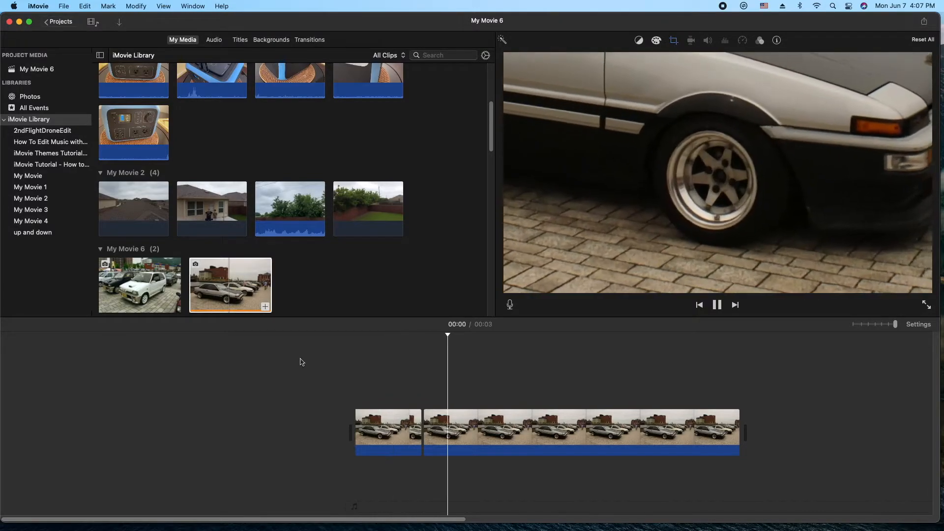
pyautogui.click(388, 430)
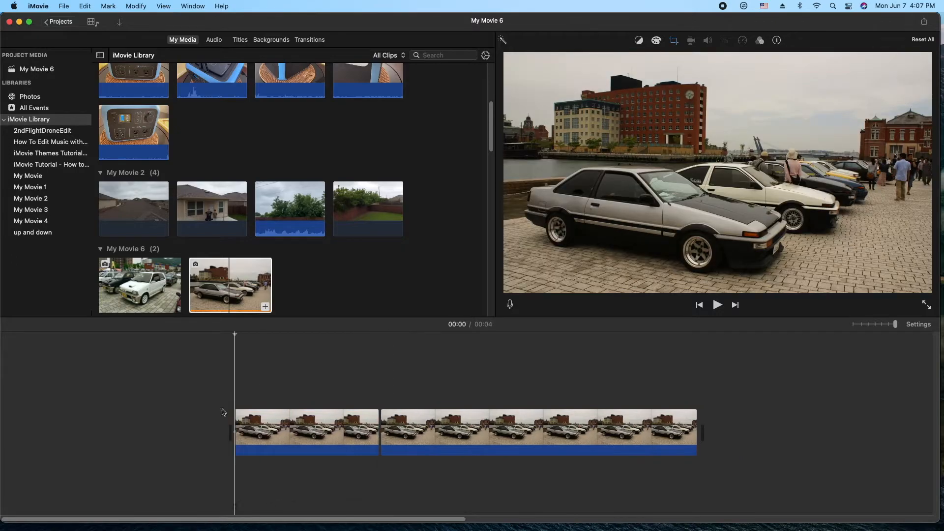
pyautogui.click(717, 305)
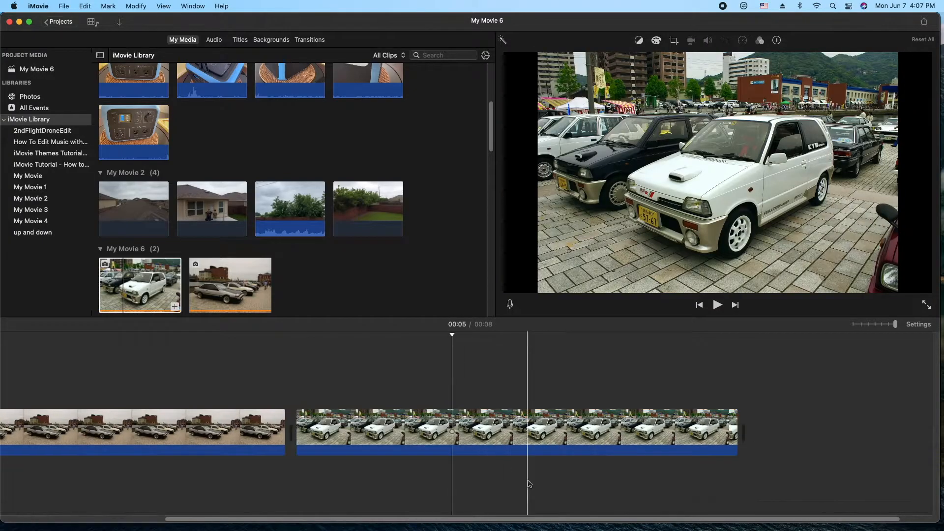
# Step: Apply Crop to Fill to the white hatchback clip, removing the black bars
pyautogui.click(512, 432)
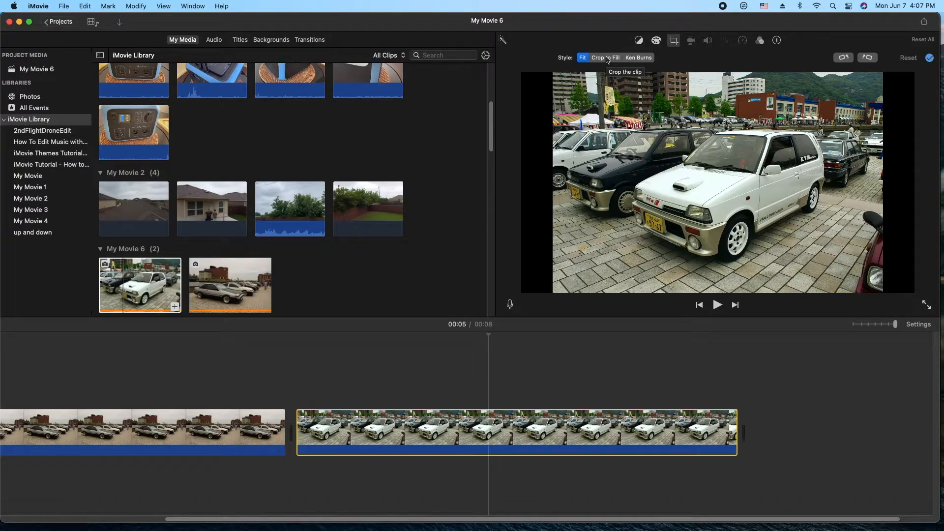
pyautogui.click(597, 57)
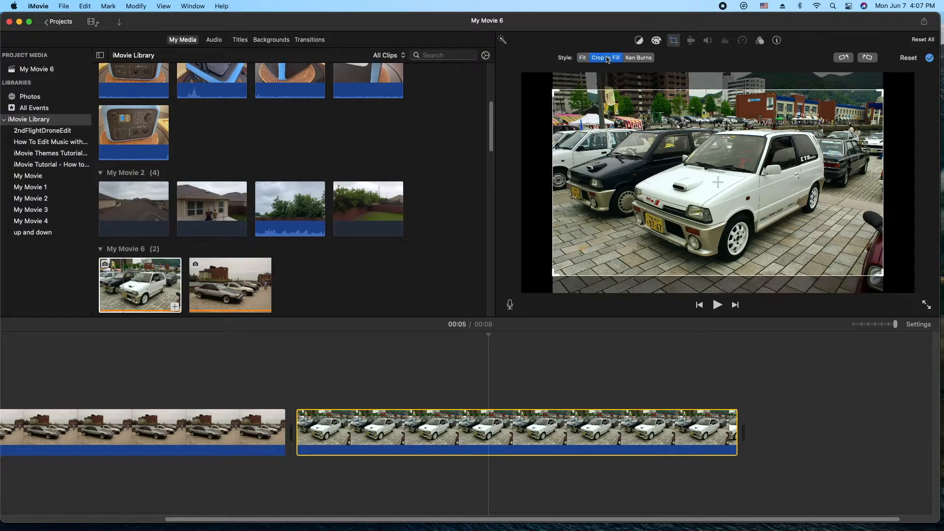
pyautogui.click(598, 57)
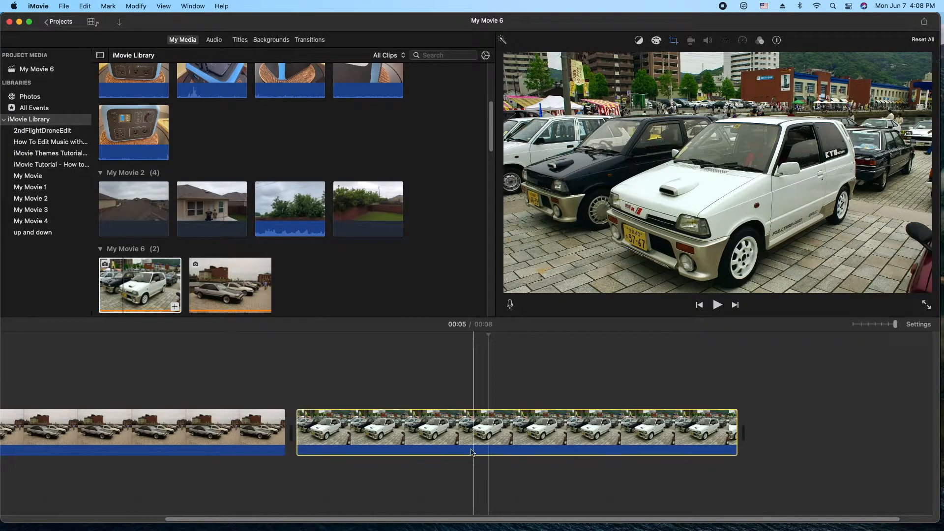
pyautogui.click(673, 39)
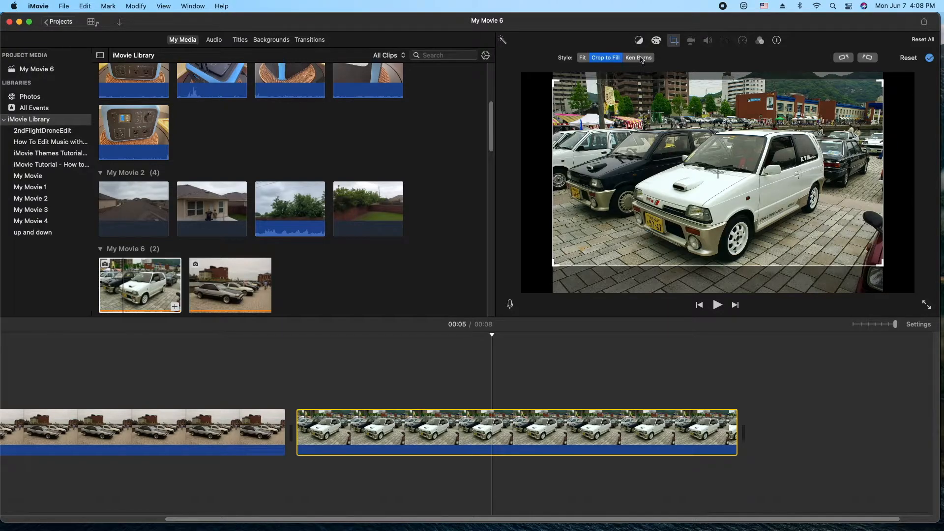
# Step: Add a Ken Burns zoom with the End frame over the white car's front, then preview
pyautogui.click(638, 57)
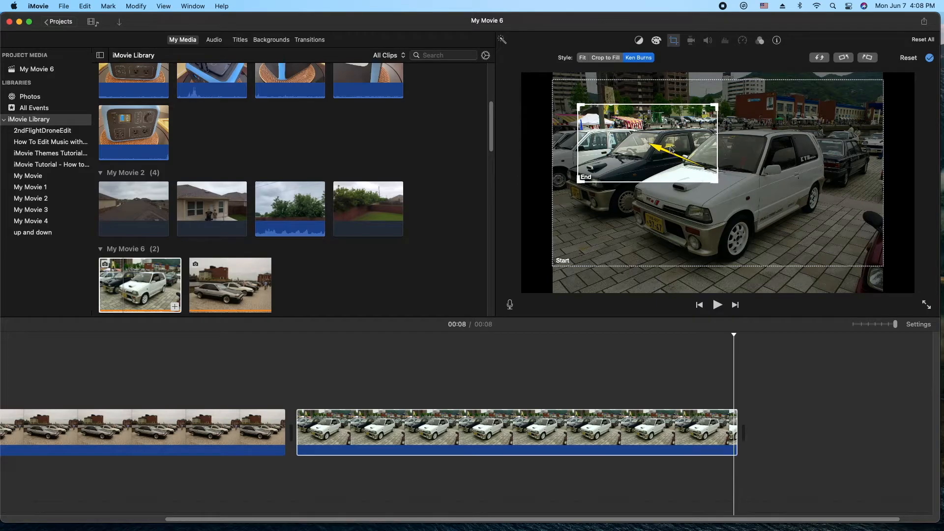
pyautogui.moveTo(646, 143); pyautogui.dragTo(738, 204)
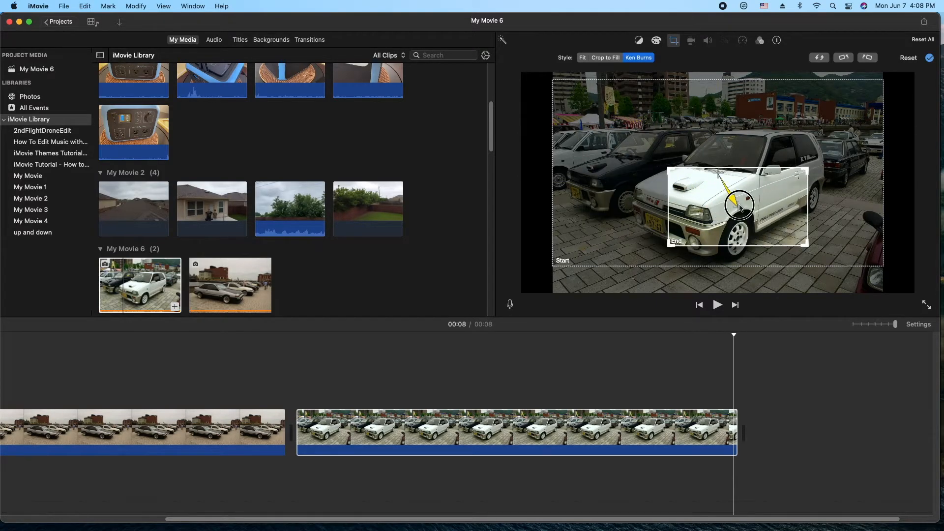
pyautogui.moveTo(738, 207); pyautogui.dragTo(656, 223)
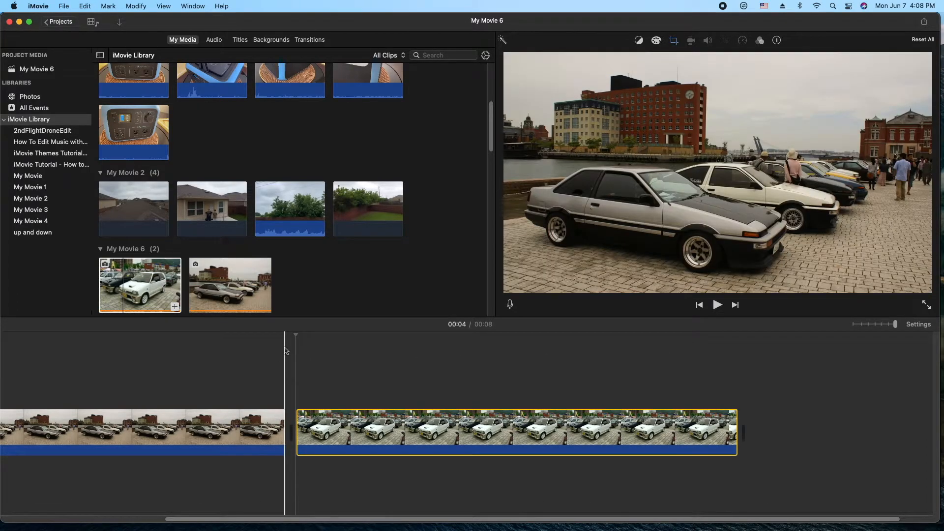
pyautogui.click(716, 305)
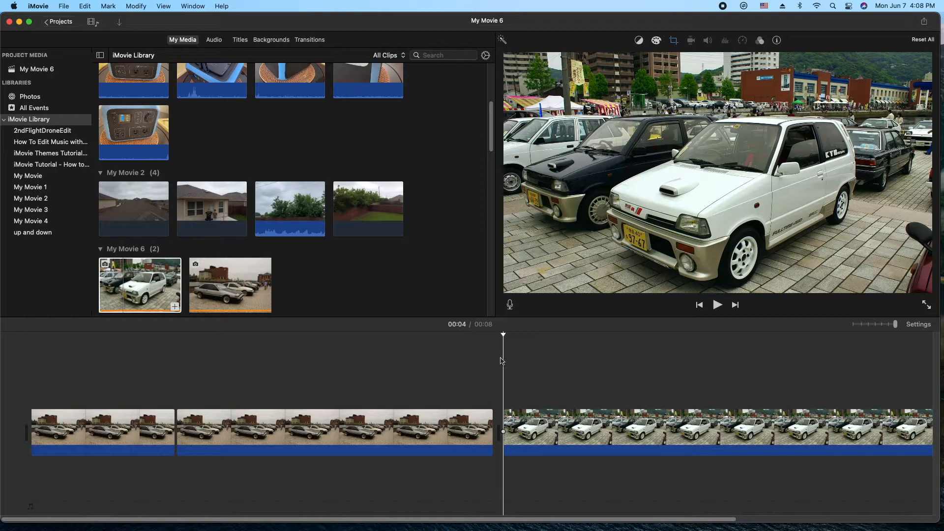
pyautogui.click(716, 304)
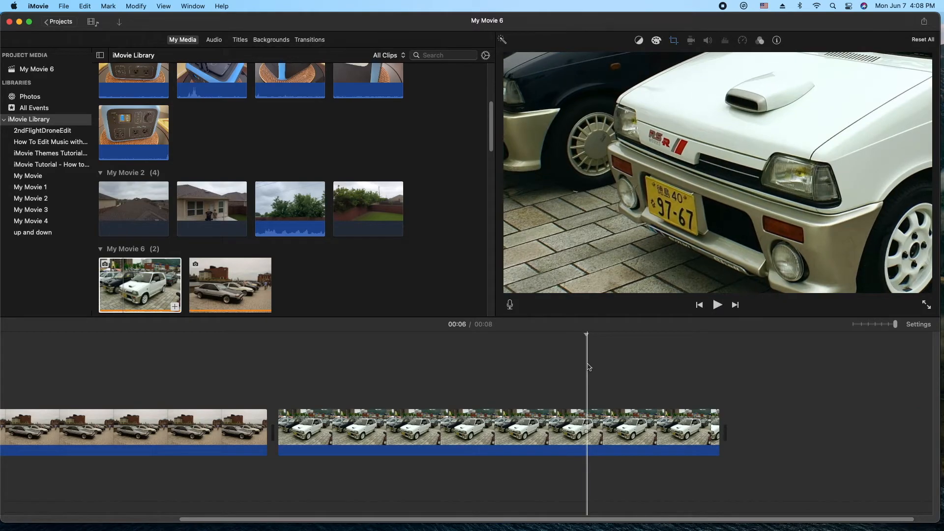
# Step: Split the white hatchback clip at the six-second playhead using Split Clip
pyautogui.click(497, 432)
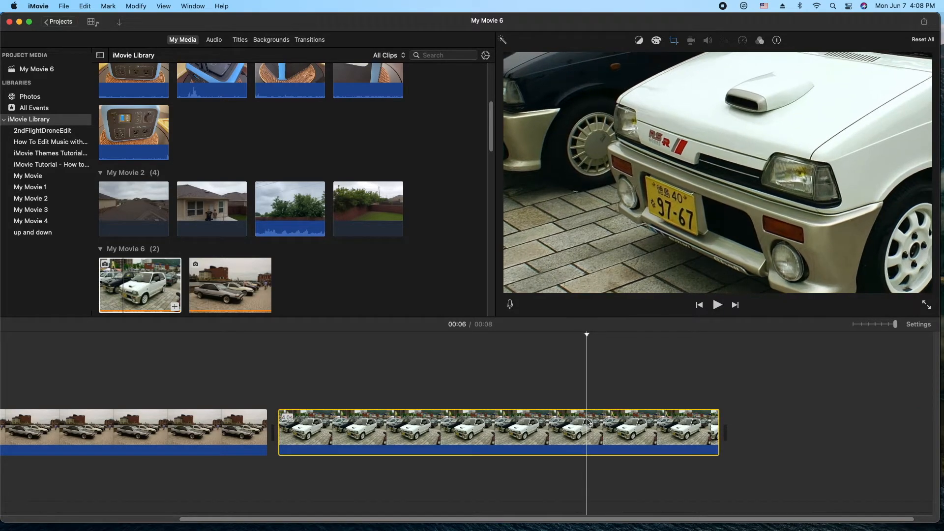
pyautogui.rightClick(587, 421)
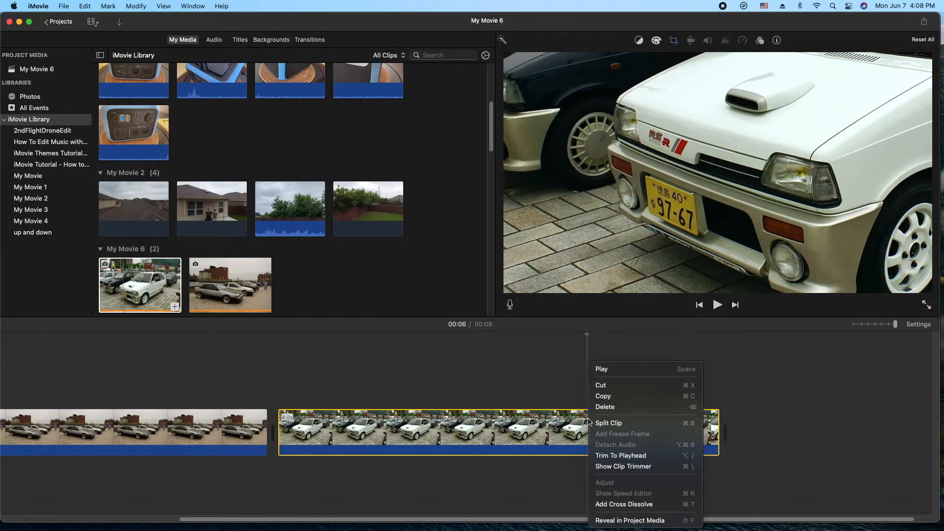
pyautogui.moveTo(608, 423)
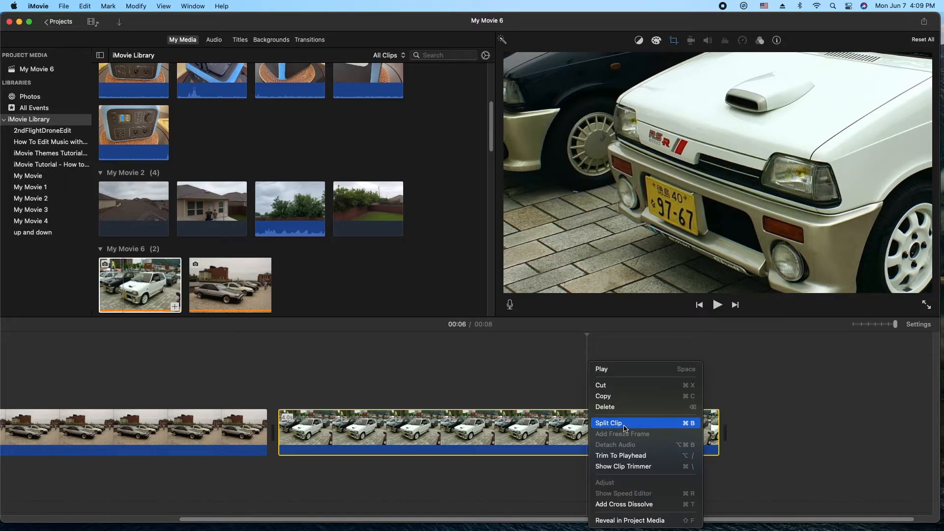
pyautogui.click(607, 423)
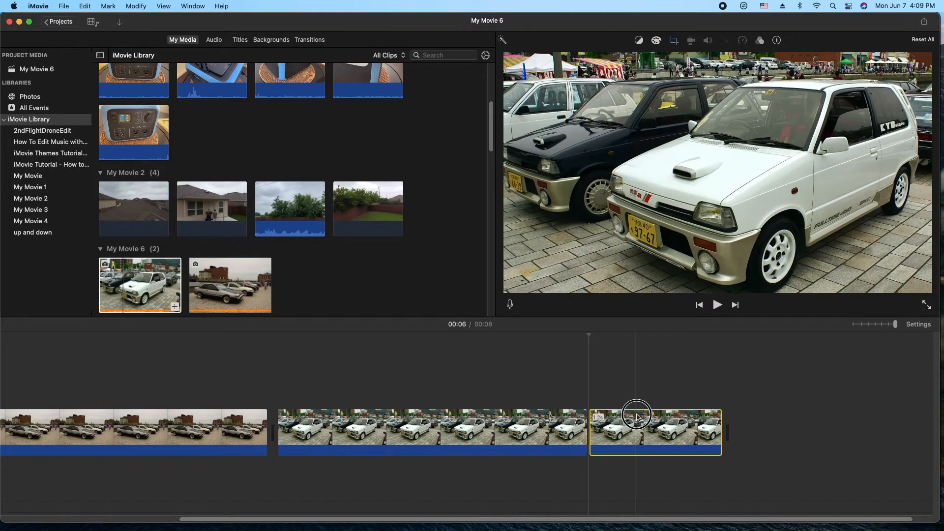
pyautogui.click(673, 40)
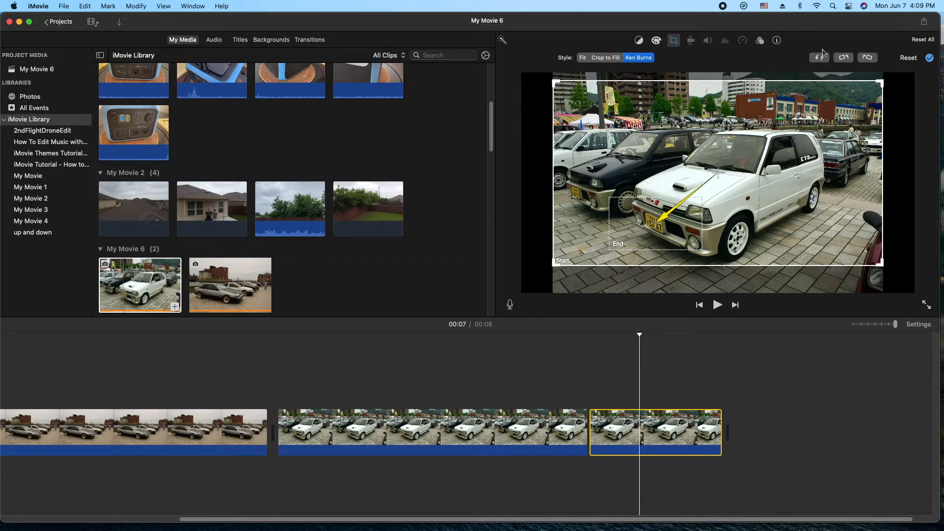
pyautogui.moveTo(639, 253)
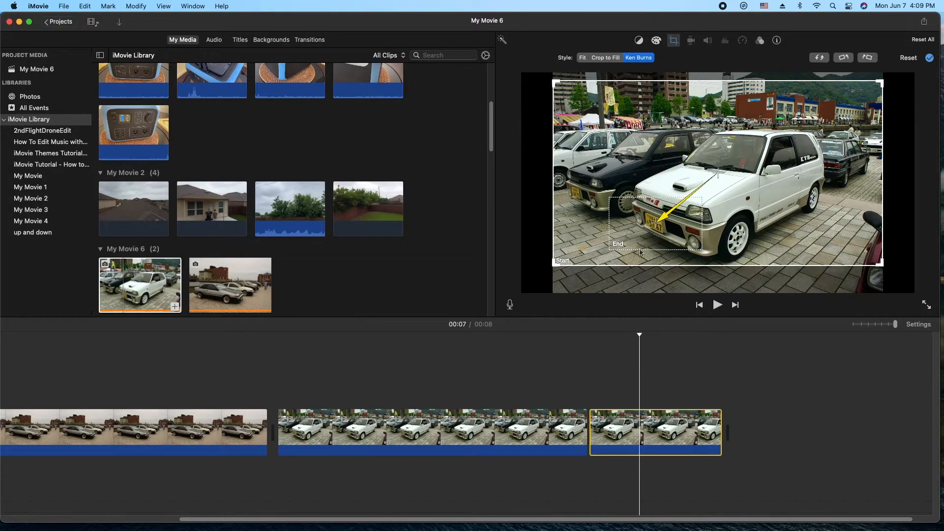
# Step: Swap the Ken Burns start and end areas on the second white car piece to zoom out
pyautogui.click(819, 57)
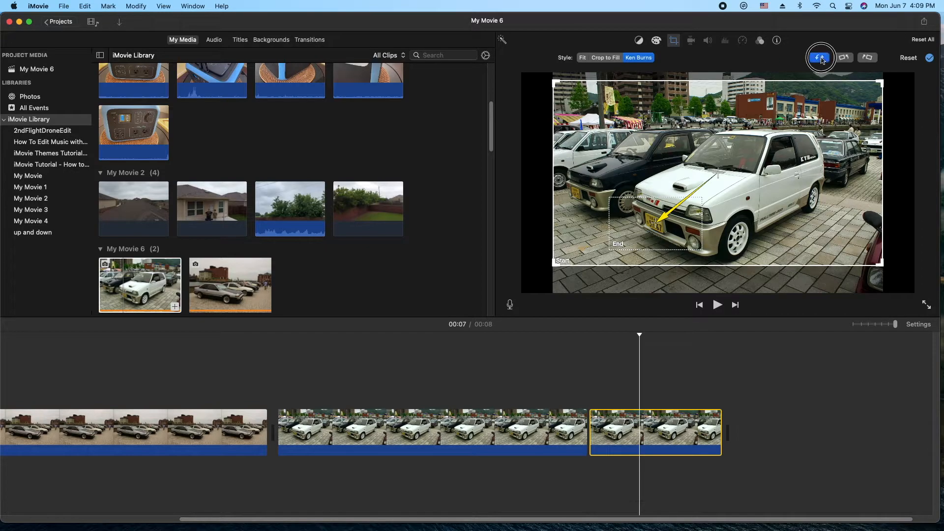
pyautogui.click(818, 57)
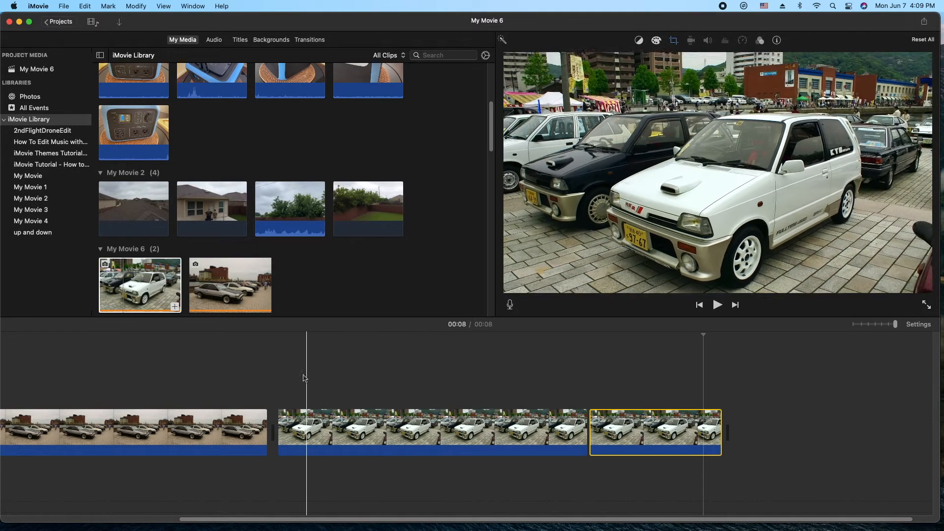
# Step: Play back the roughly seven-second movie, stopping within the white car clip
pyautogui.click(716, 305)
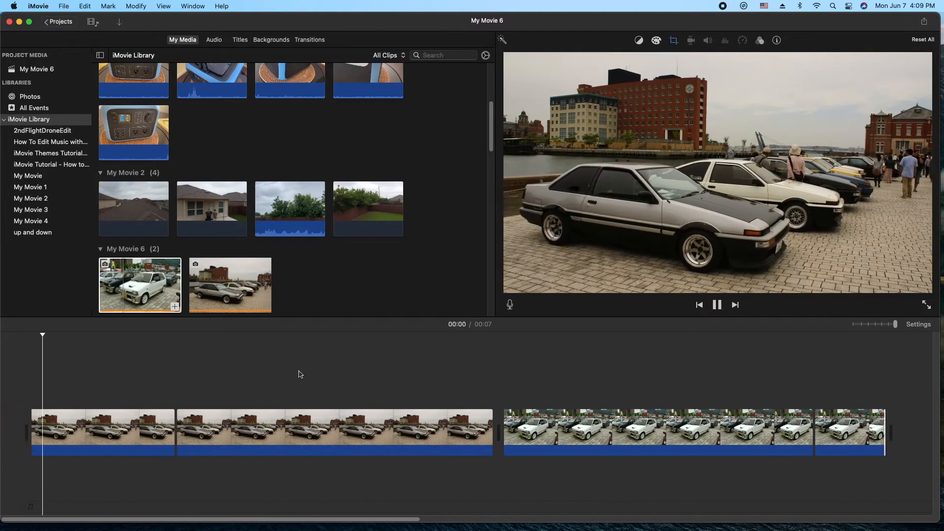
pyautogui.click(657, 433)
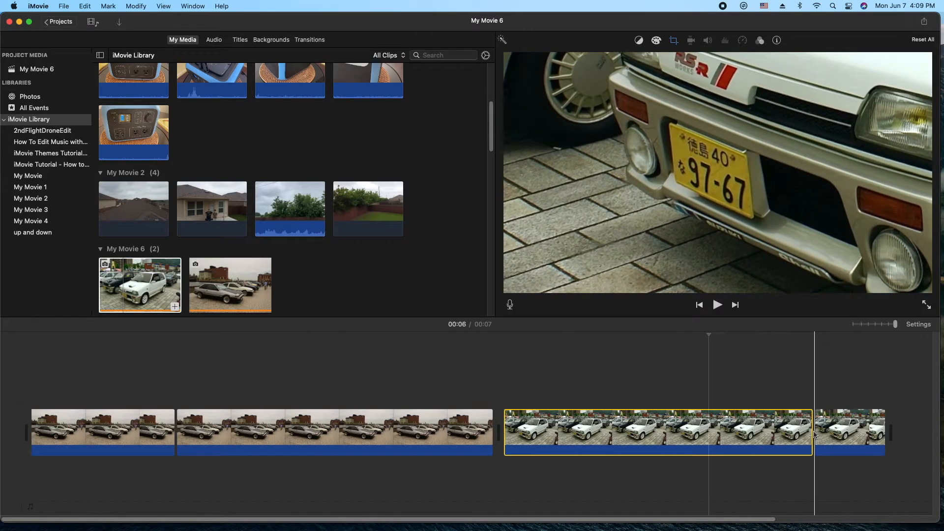